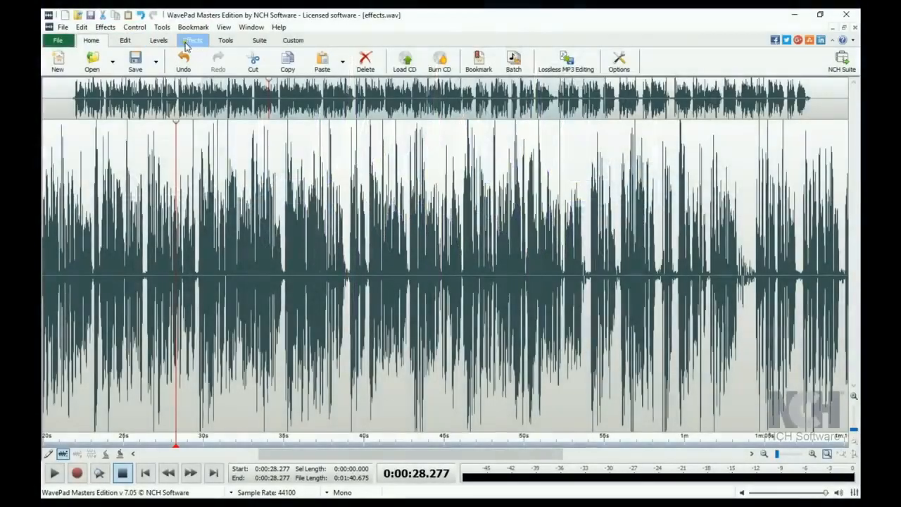
Bring up the Special FX list from the Effects tools for the selected ~29–35 s stretch.
{"action": "left_click", "coordinate": [192, 39]}
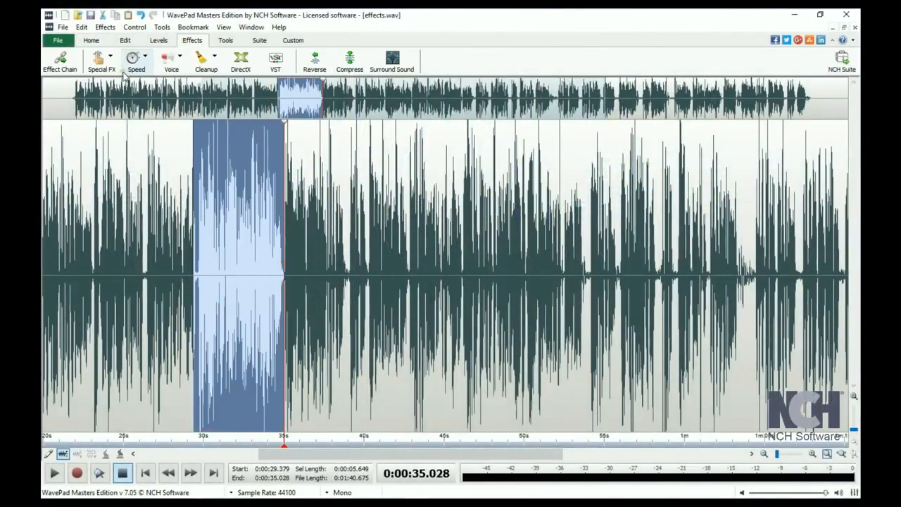
{"action": "left_click", "coordinate": [101, 62]}
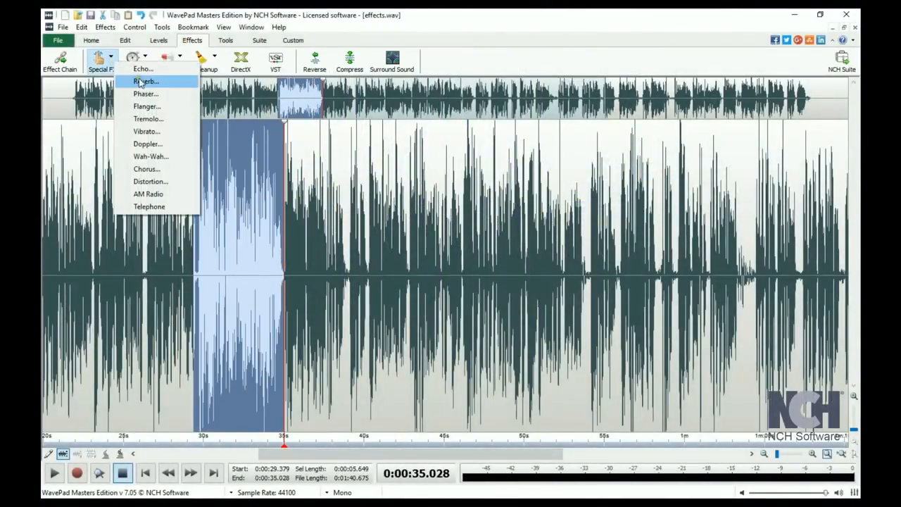
{"action": "mouse_move", "coordinate": [148, 194]}
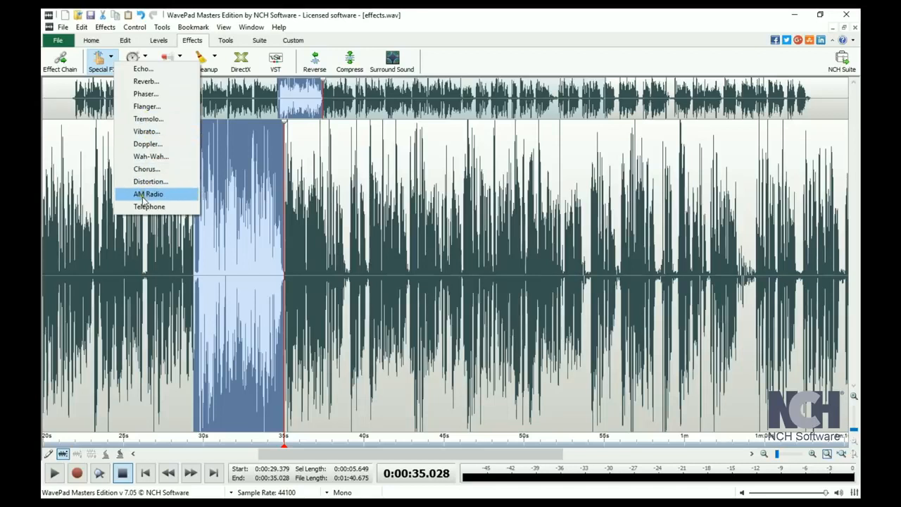
{"action": "mouse_move", "coordinate": [146, 80]}
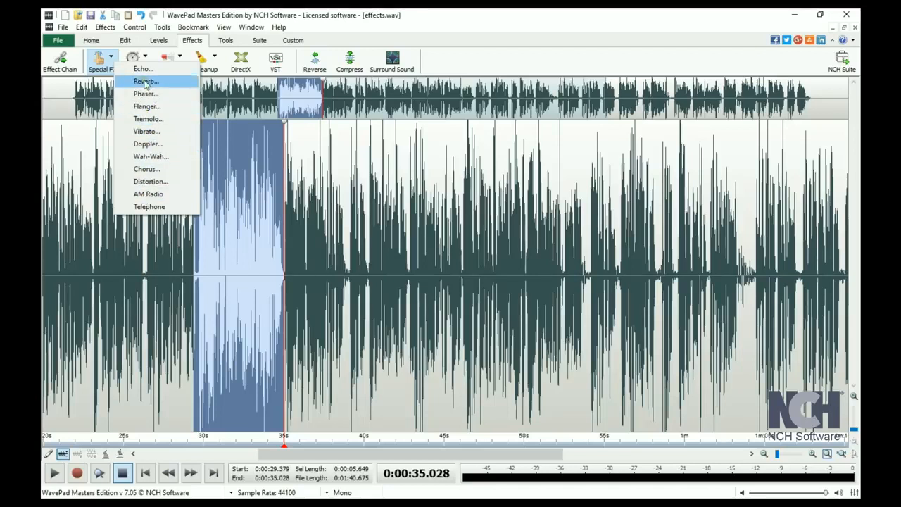
Apply an Echo with the Grand Canyon preset (750 ms, 75% gain) to the selection after previewing it.
{"action": "left_click", "coordinate": [143, 67]}
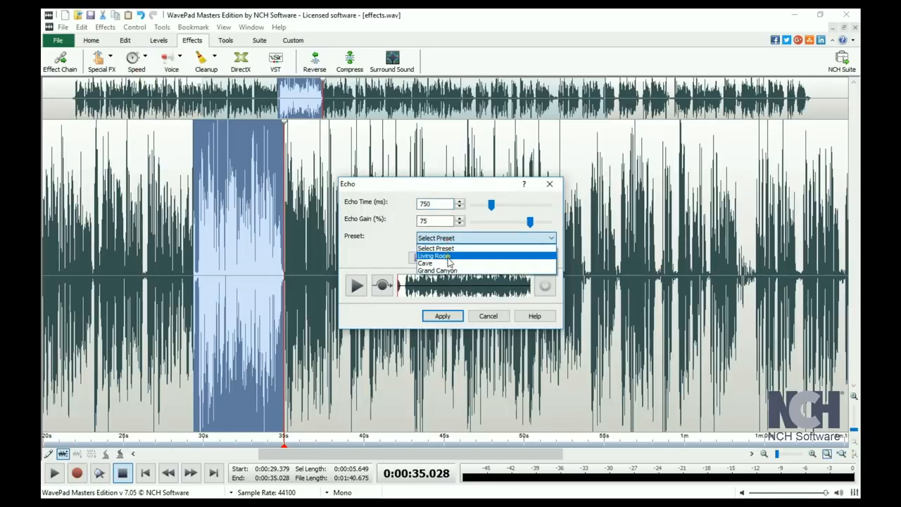
{"action": "left_click", "coordinate": [436, 270]}
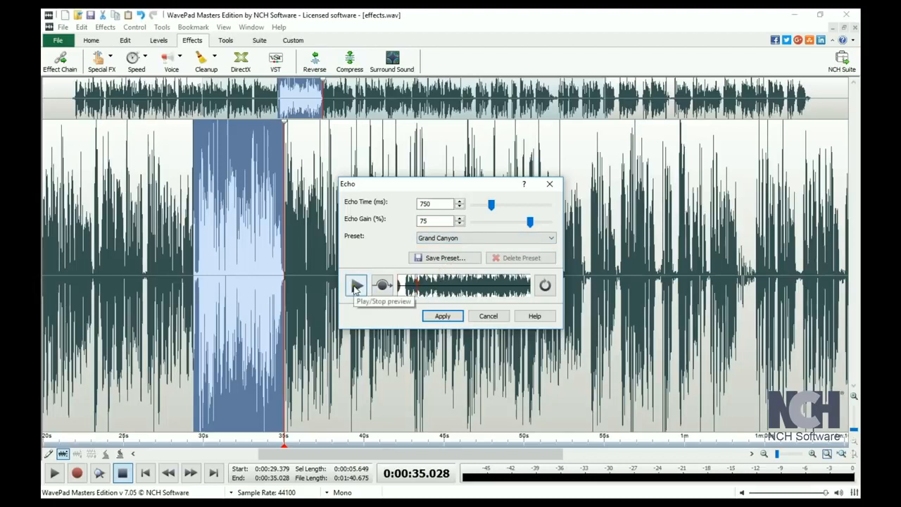
{"action": "left_click", "coordinate": [355, 284]}
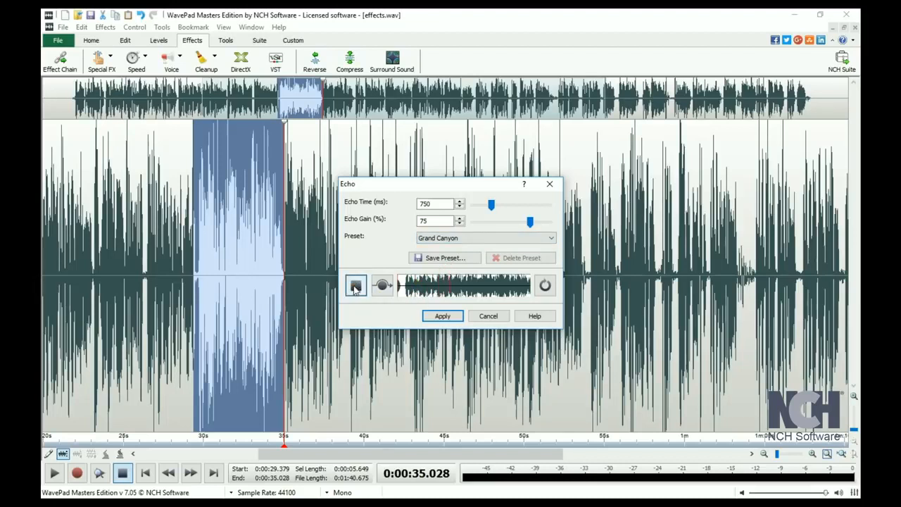
{"action": "left_click", "coordinate": [355, 284]}
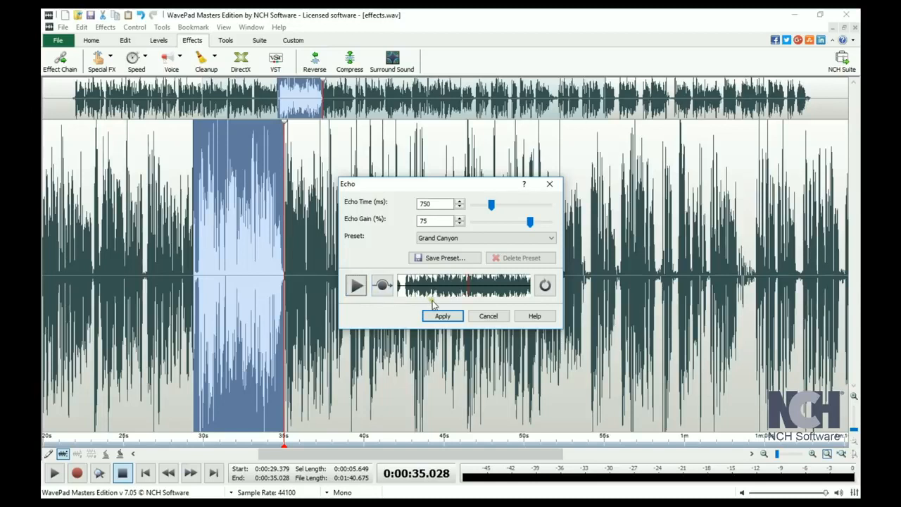
{"action": "left_click", "coordinate": [443, 315]}
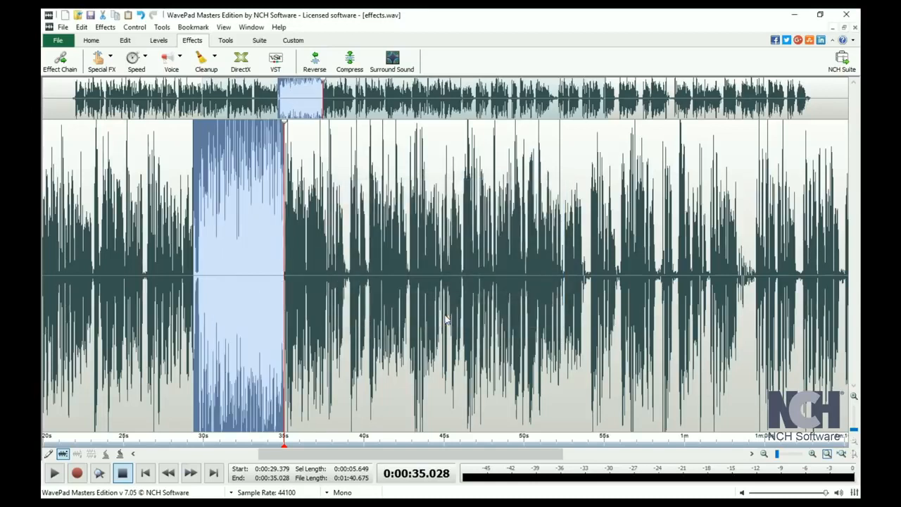
{"action": "mouse_move", "coordinate": [394, 292]}
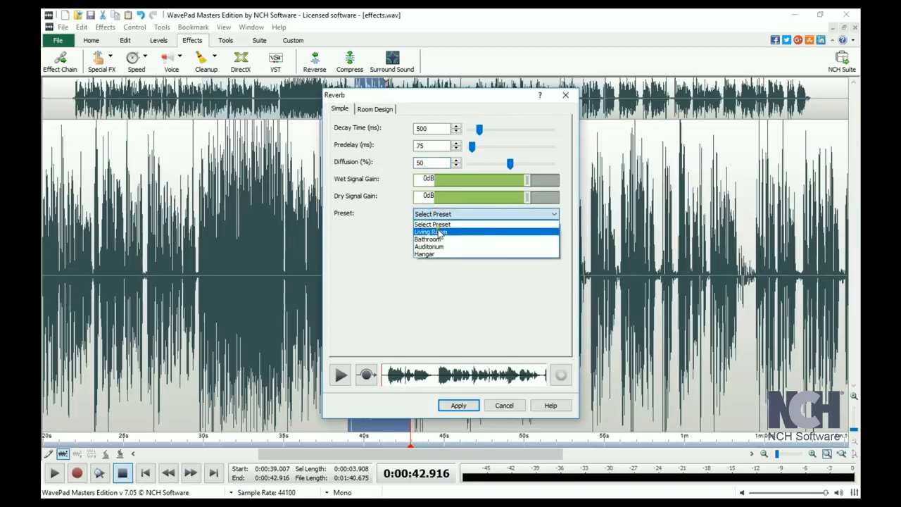
{"action": "mouse_move", "coordinate": [430, 247]}
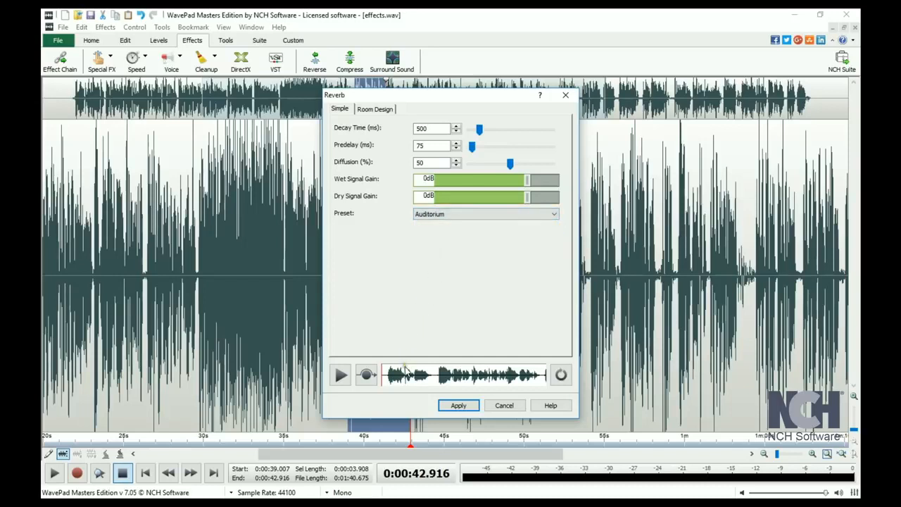
Preview and apply the Auditorium reverb to the ~39–43 s selection.
{"action": "left_click", "coordinate": [341, 375]}
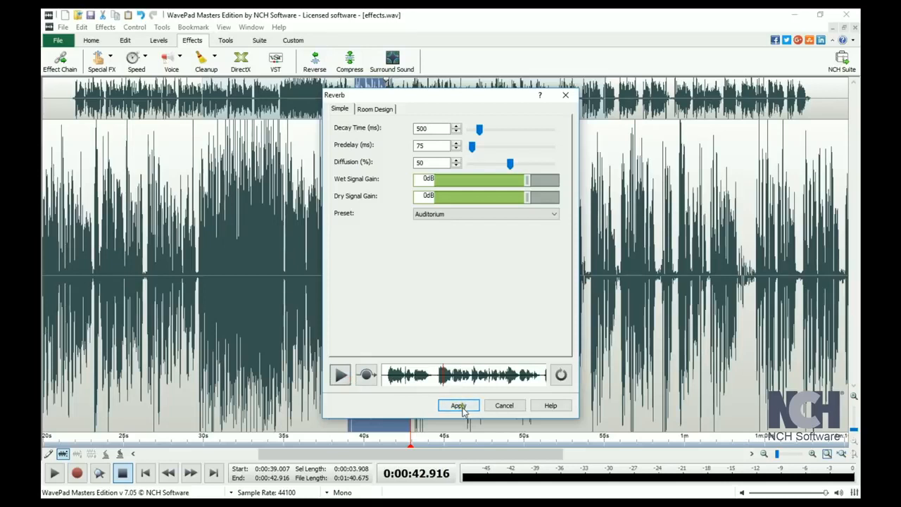
{"action": "left_click", "coordinate": [459, 406]}
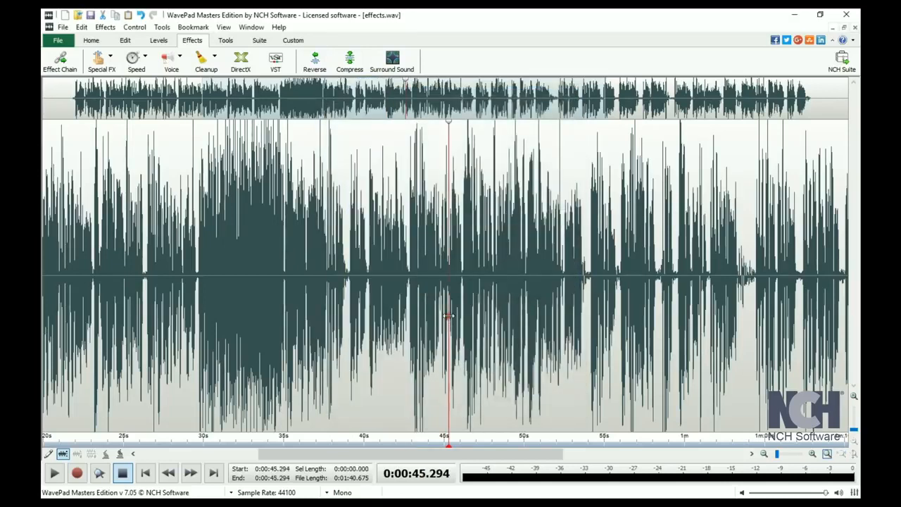
{"action": "mouse_move", "coordinate": [377, 217]}
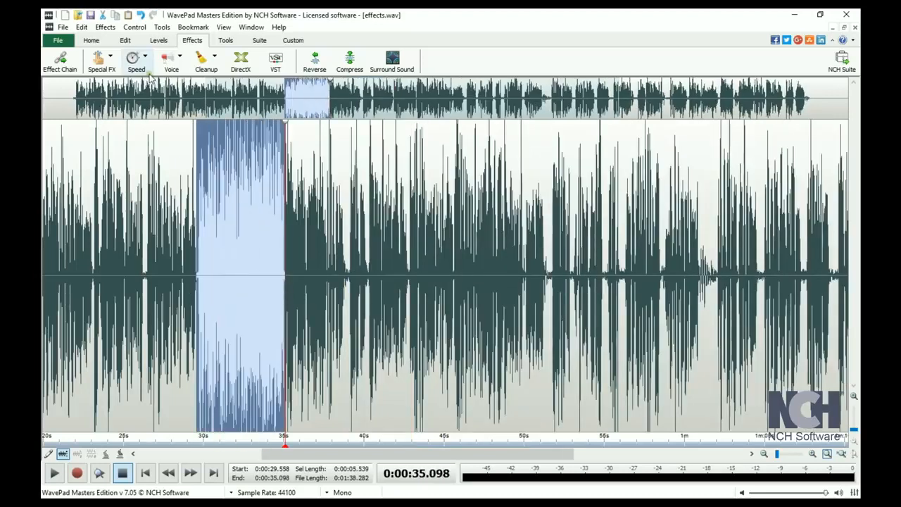
Bring up Speed and Pitch Change for the selection, set to 150% speed, 7.02 semitones.
{"action": "left_click", "coordinate": [135, 59]}
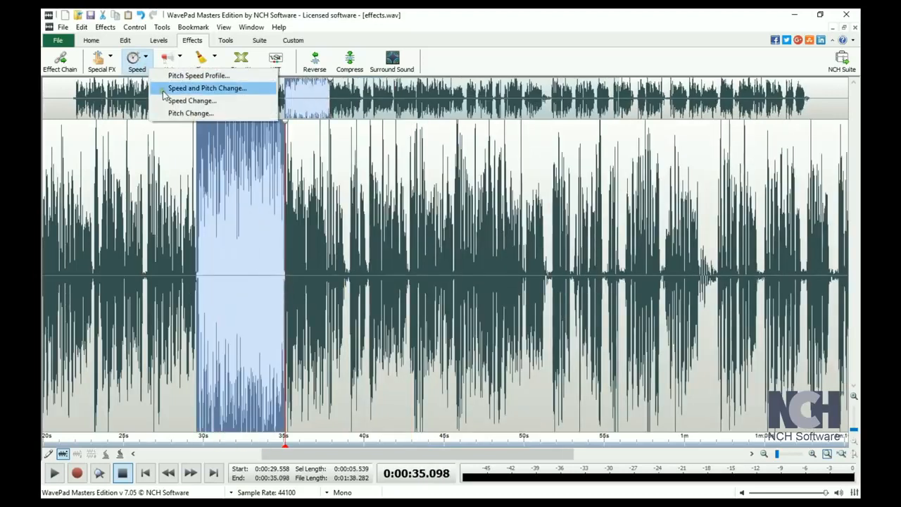
{"action": "mouse_move", "coordinate": [181, 88]}
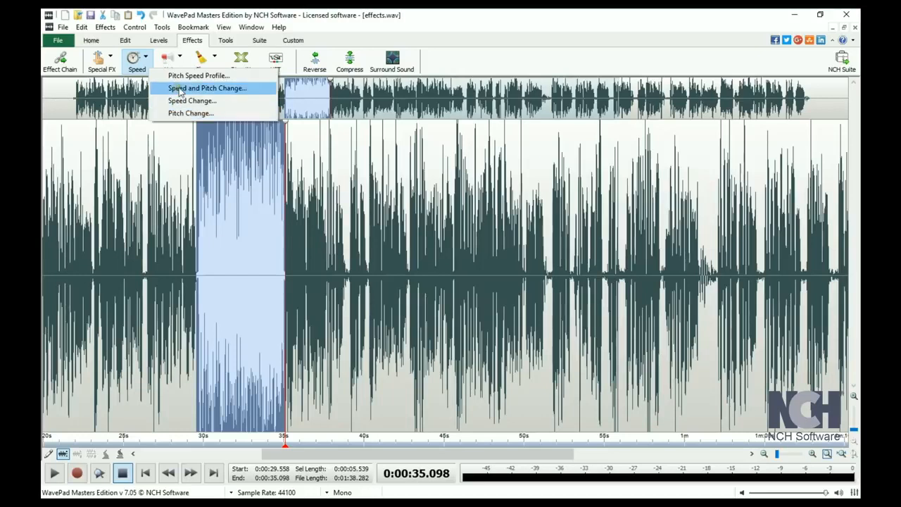
{"action": "left_click", "coordinate": [206, 87]}
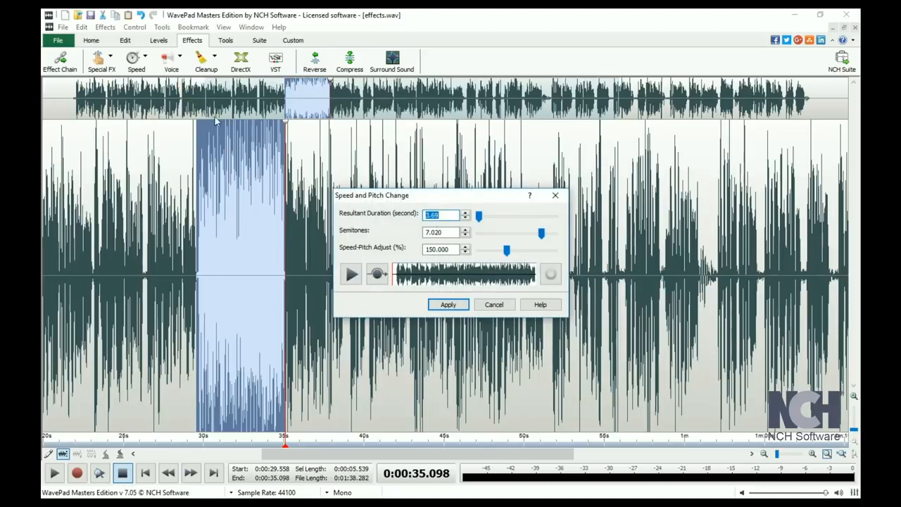
{"action": "left_click", "coordinate": [440, 248]}
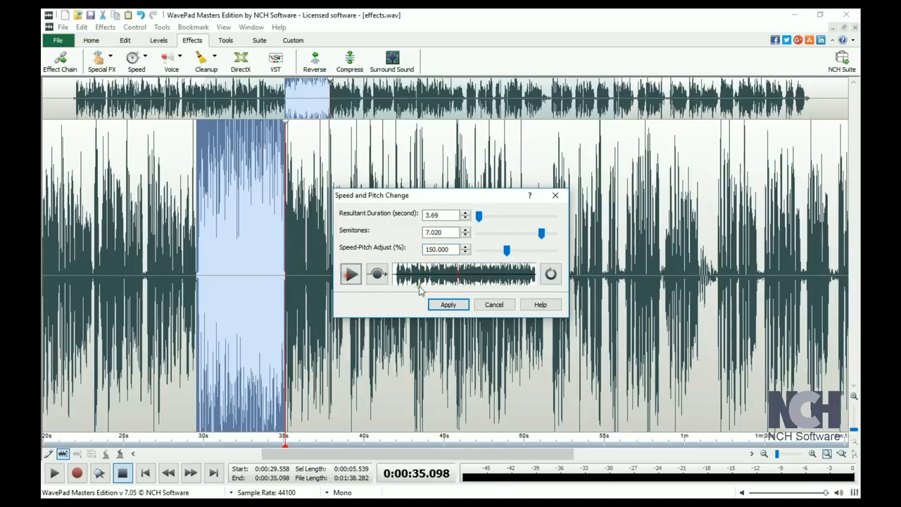
Apply the 150% speed, 7.02-semitone change, shrinking the stretch to about 3.69 seconds.
{"action": "left_click", "coordinate": [448, 305]}
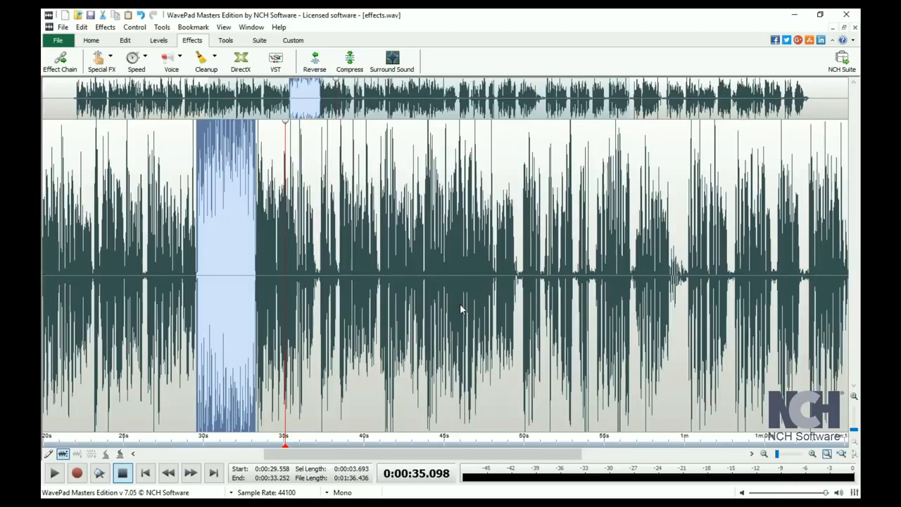